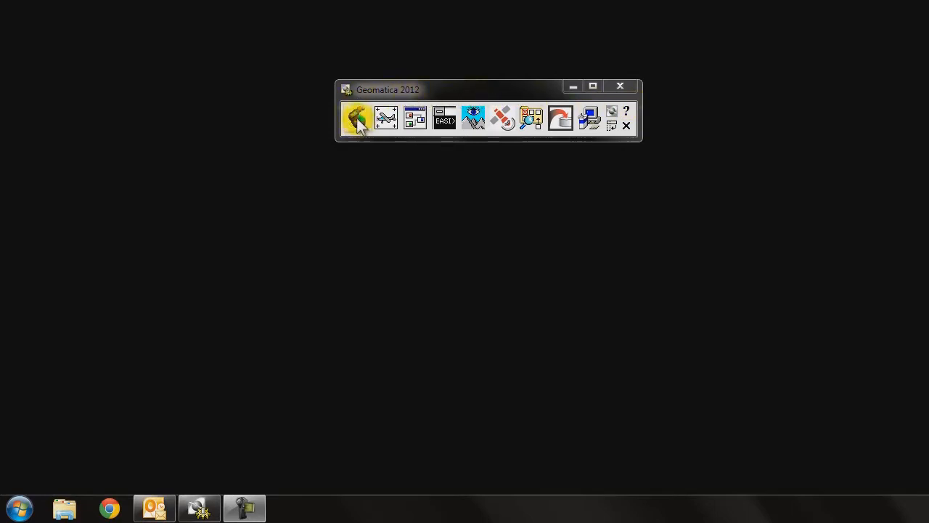
- Launch Focus, check which folder its open-file dialog starts in, and cancel the dialog
click(357, 118)
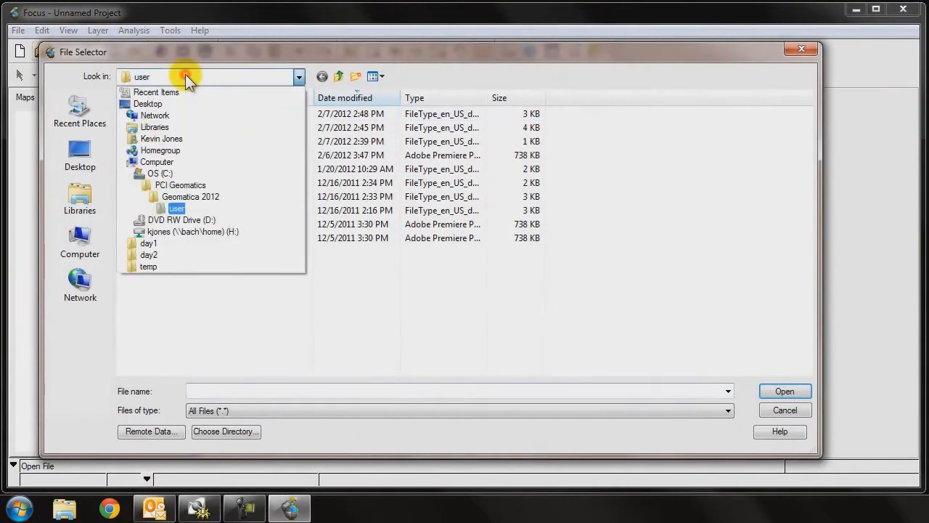
click(159, 173)
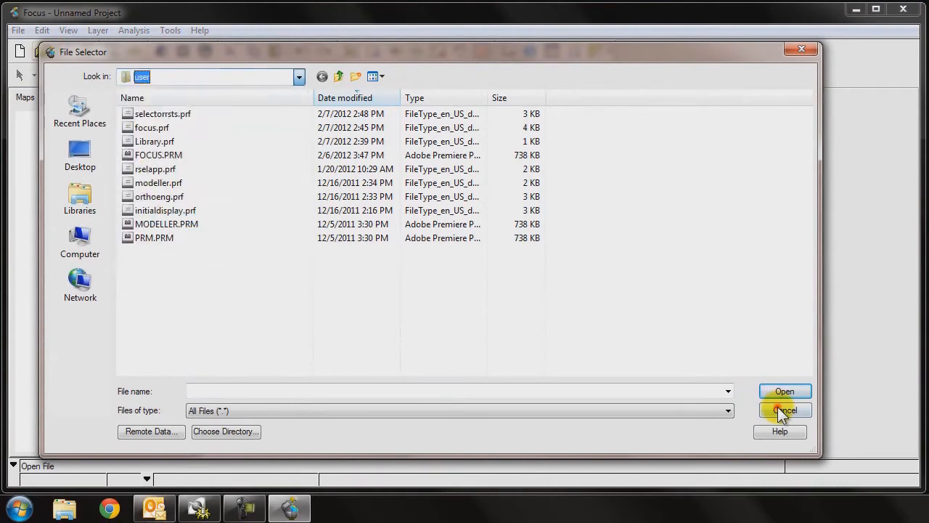
click(784, 409)
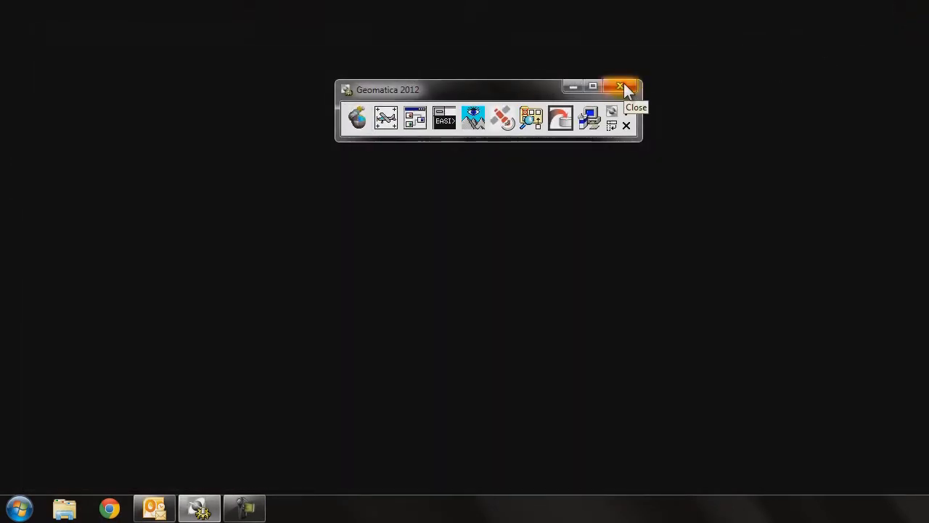
- Close Geomatica and expand All Programs down to the PCI Geomatics folder's Geomatica 2012 shortcuts
click(18, 508)
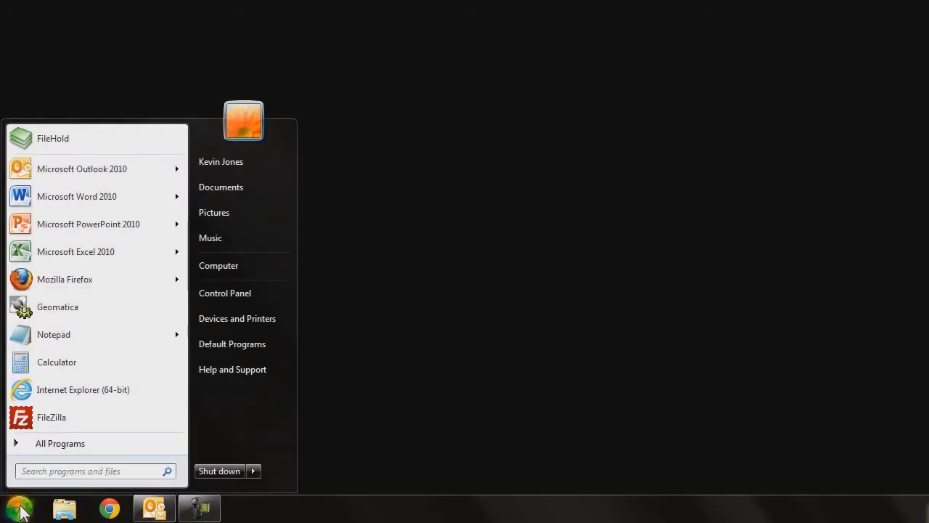
click(60, 443)
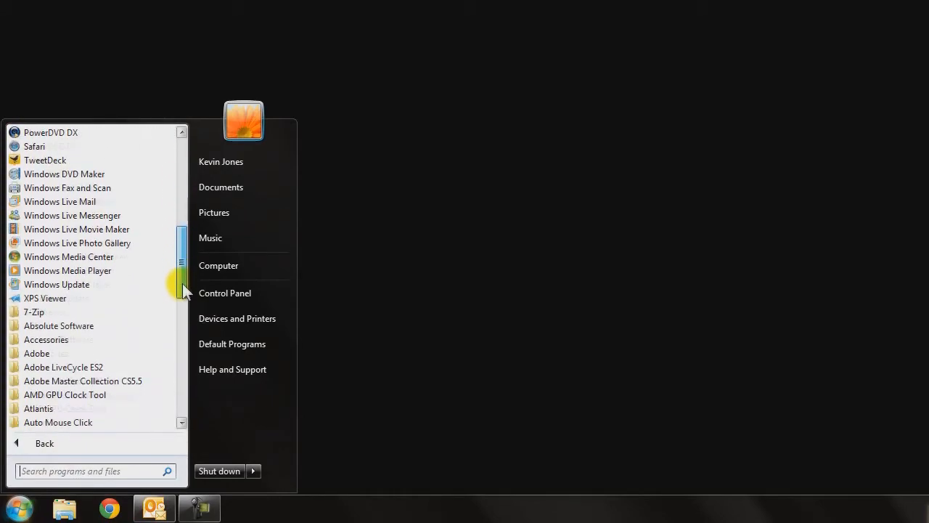
drag(181, 283, 182, 355)
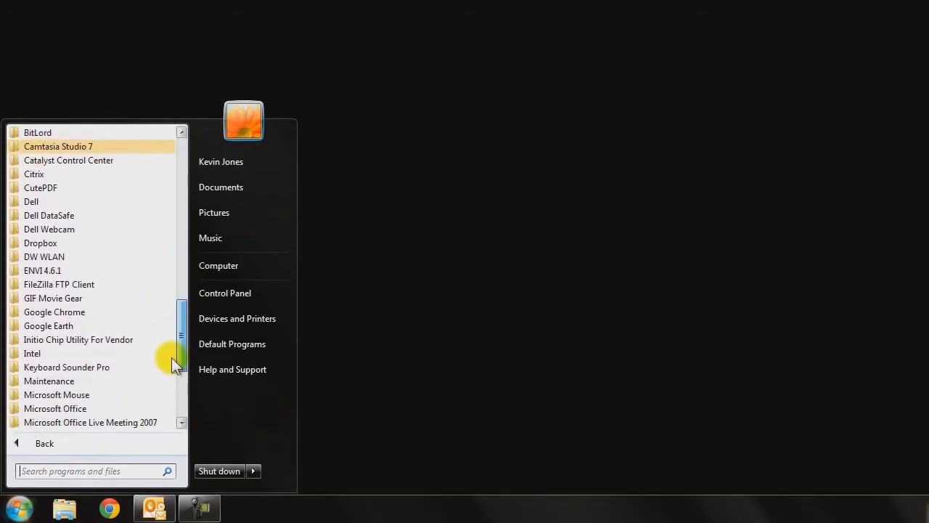
scroll(down, 3)
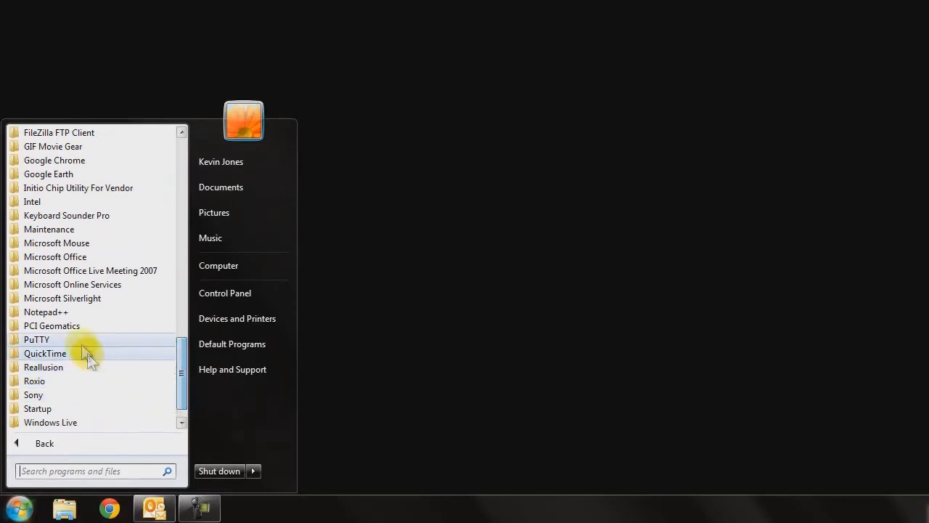
click(52, 325)
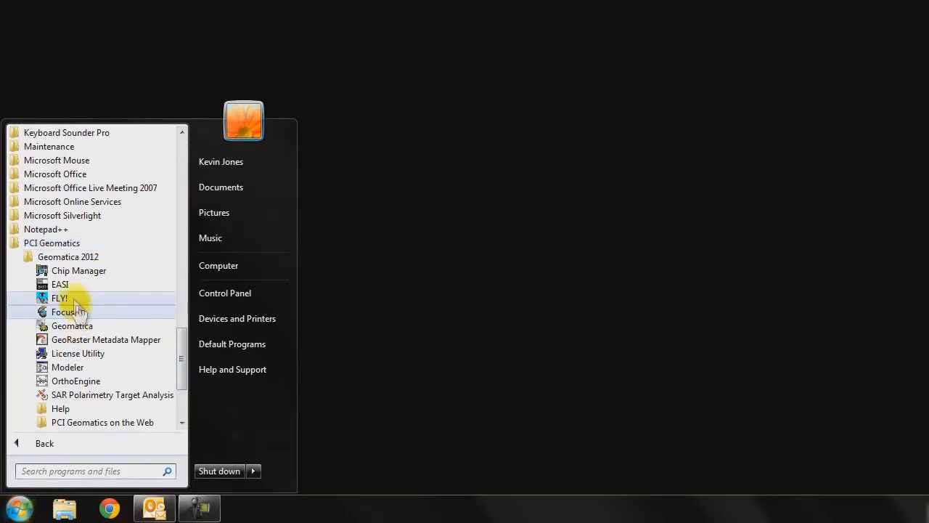
mouse_move(73, 325)
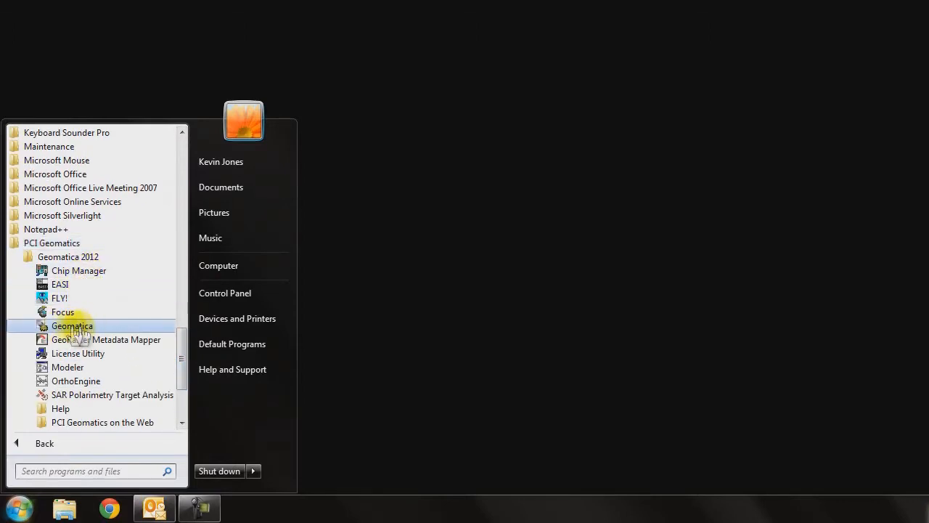
mouse_move(75, 331)
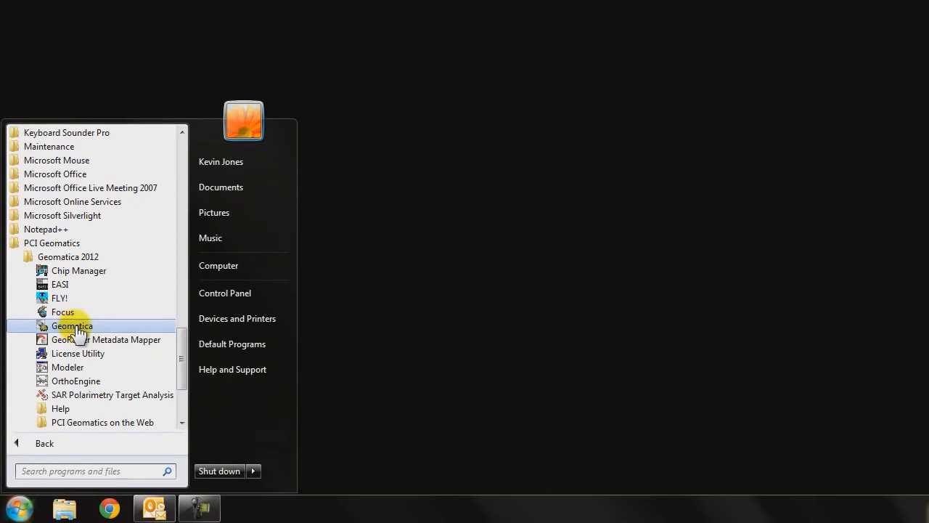
- Set the Geomatica shortcut's Start in folder to C:\imagery in its Properties and approve the admin prompt
right_click(73, 325)
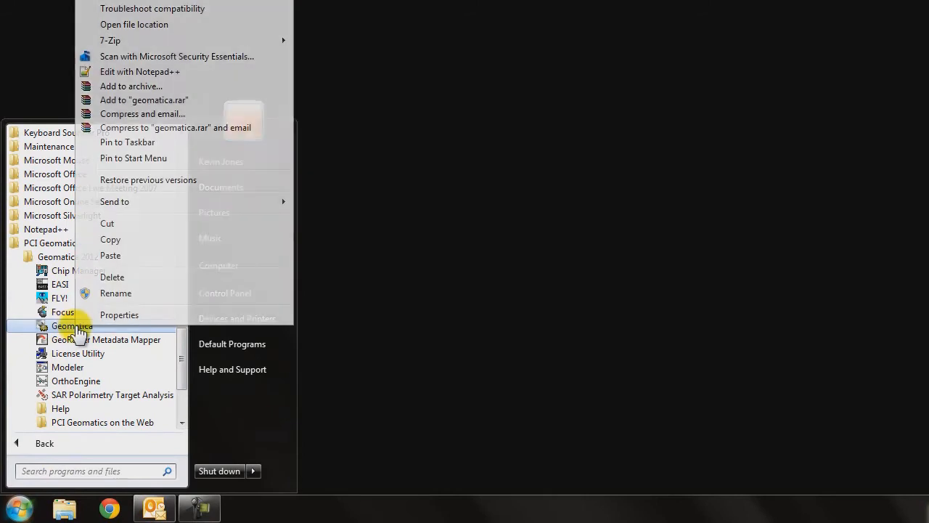
click(119, 313)
text("C:\imagery")
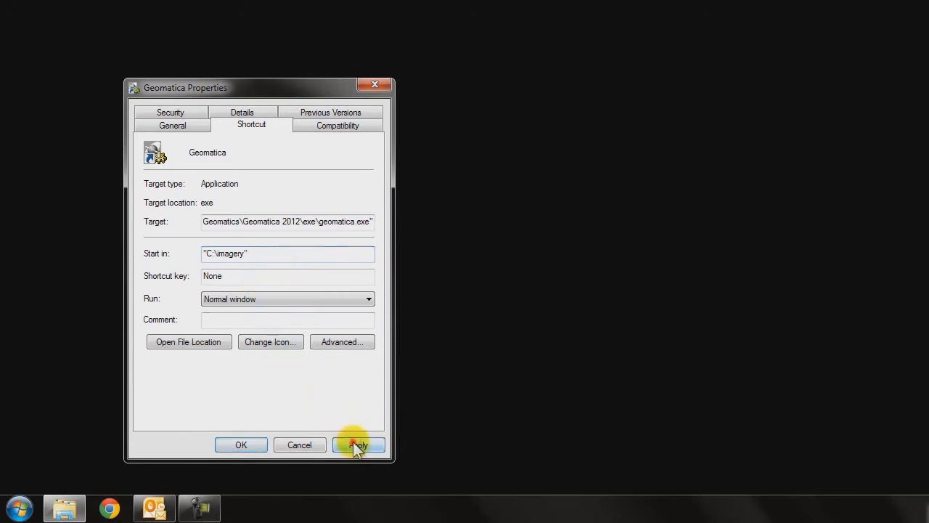
click(357, 445)
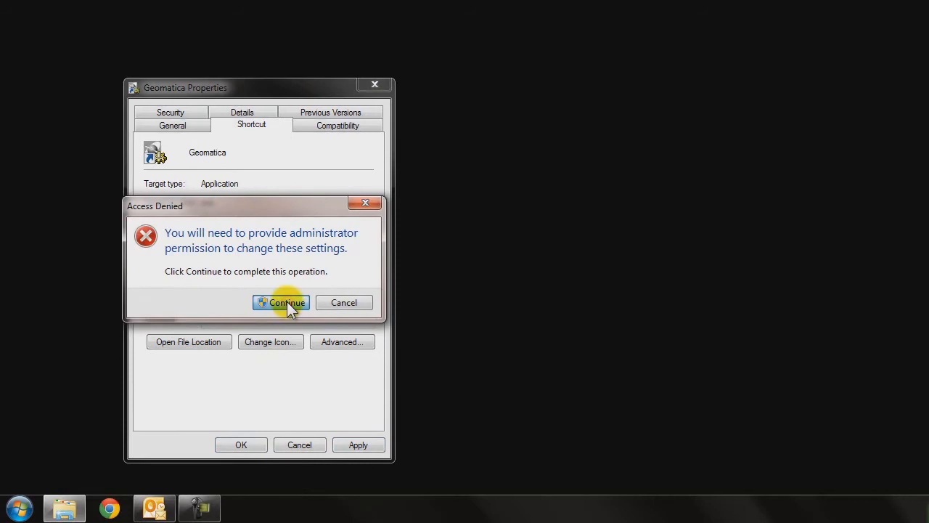
click(282, 304)
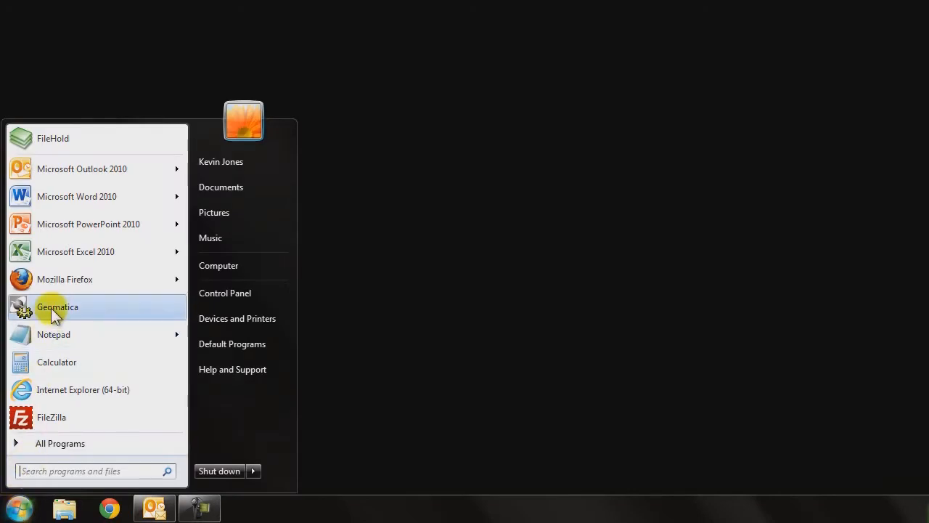
- Relaunch Geomatica, confirm Focus's open dialog starts in C:\imagery, and browse into the Ottawa folder
click(58, 307)
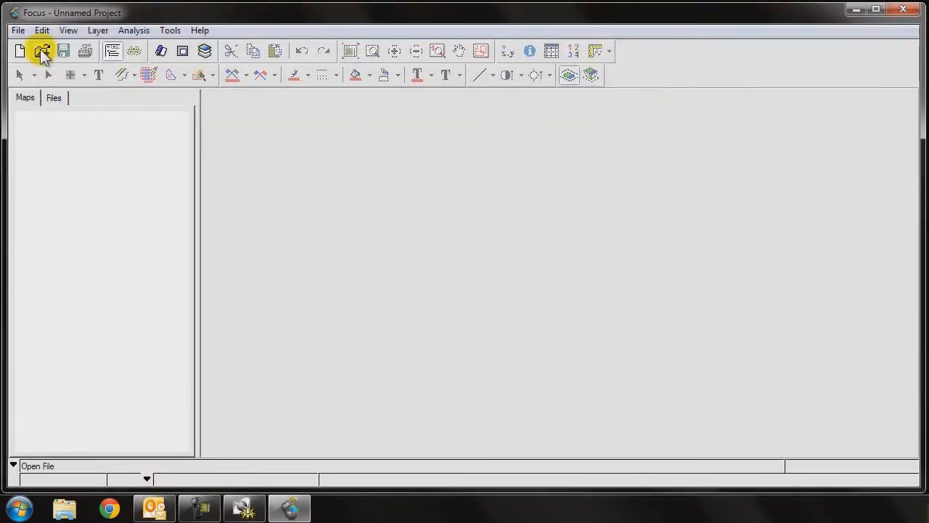
click(42, 51)
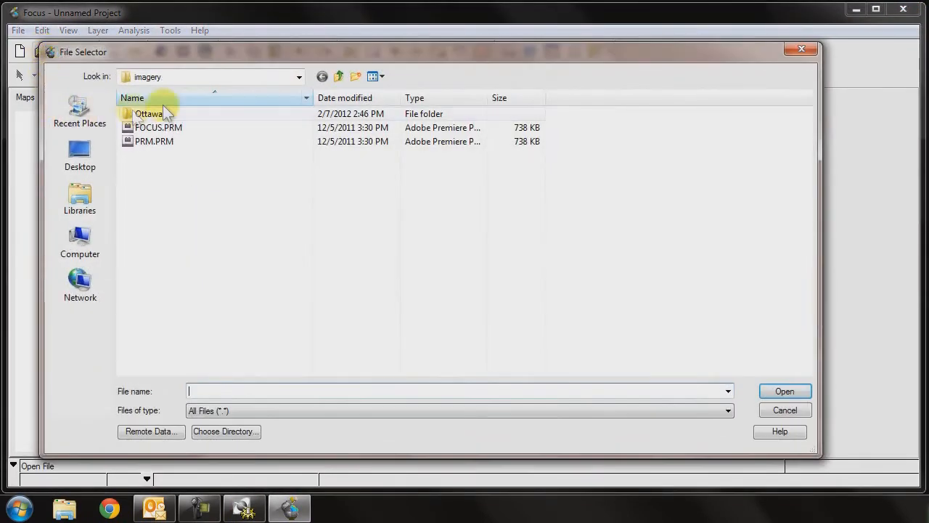
click(299, 76)
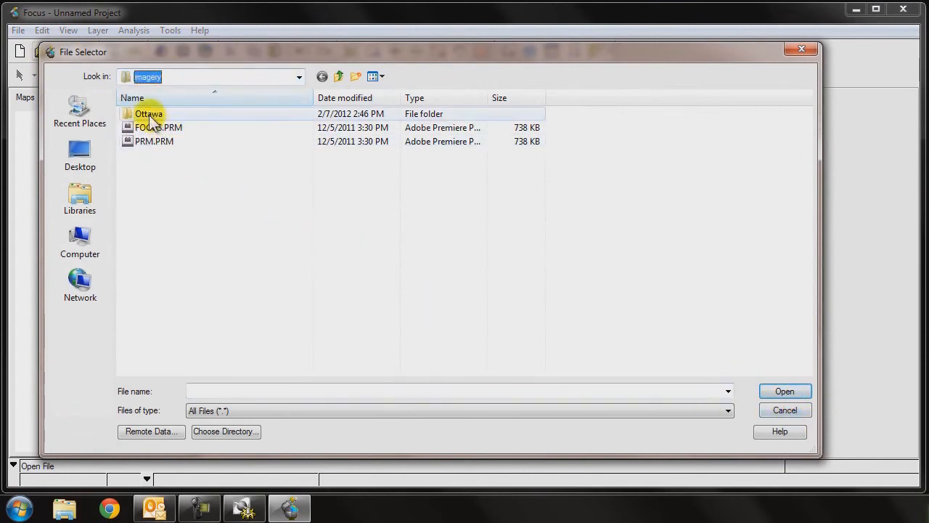
double_click(148, 113)
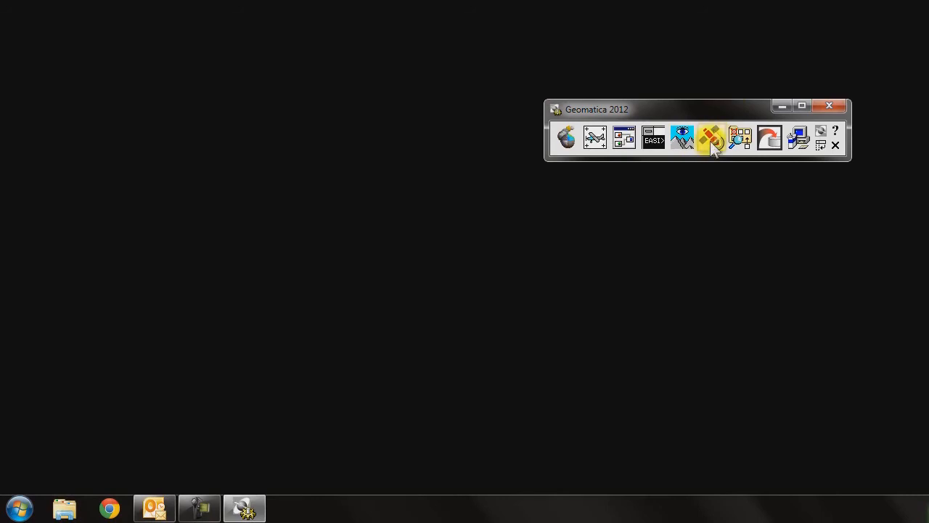
mouse_move(712, 142)
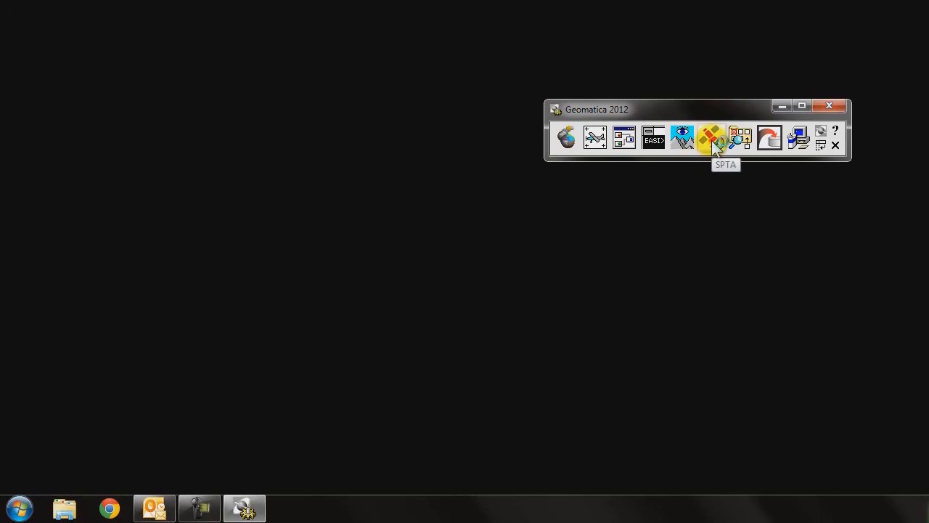
- Launch SAR Polarimetry Target Analysis and confirm its File > Open dialog starts in the imagery folder
click(711, 137)
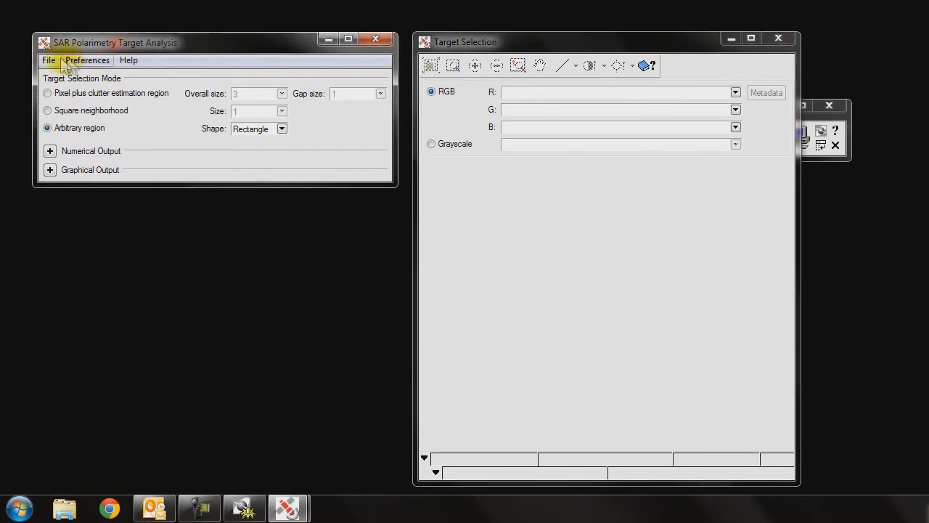
click(49, 59)
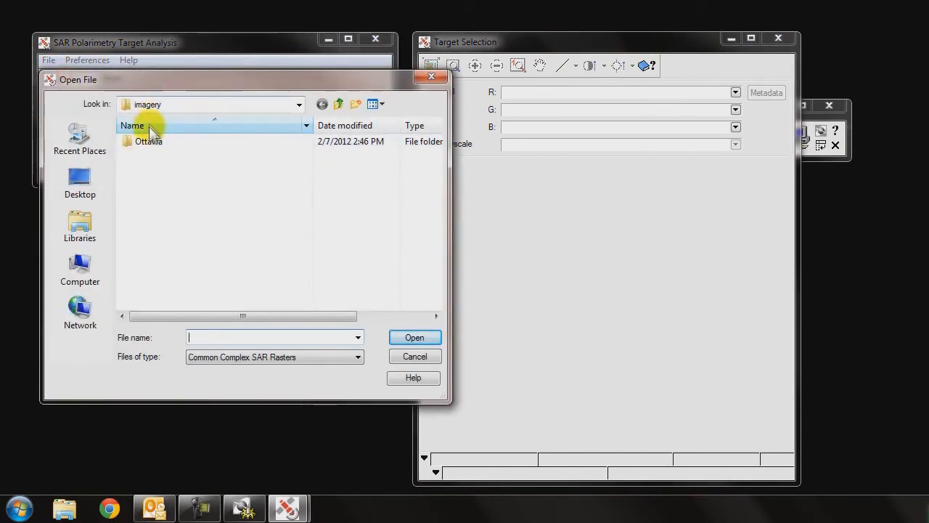
click(299, 104)
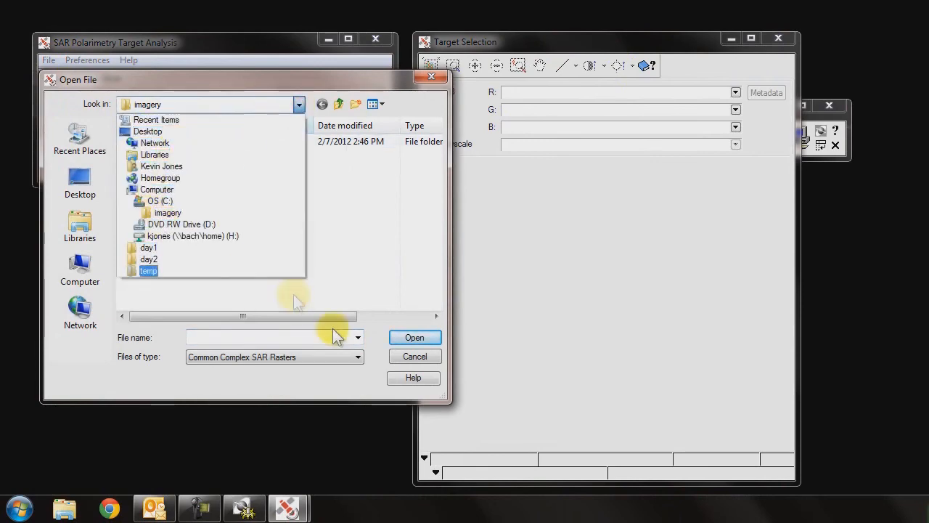